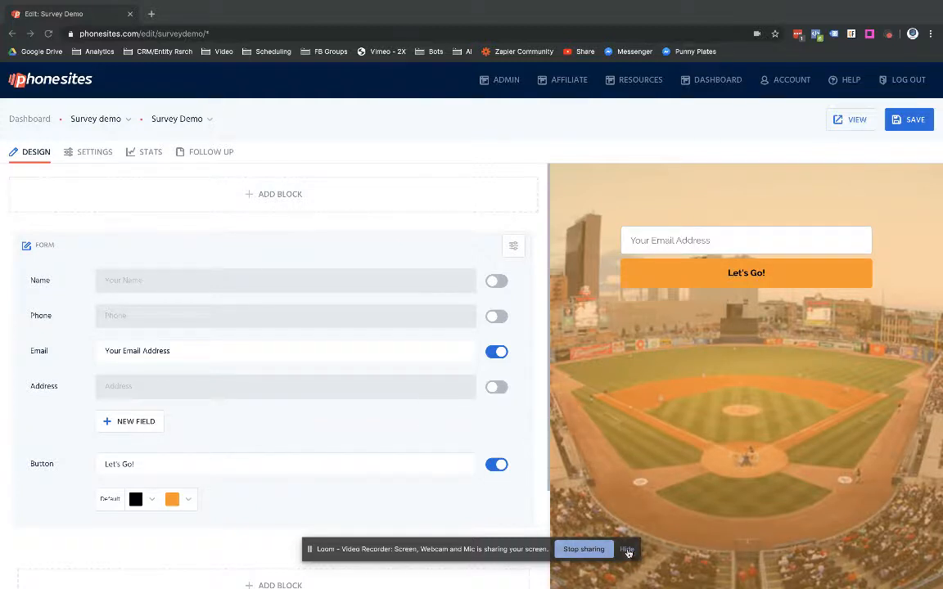
Add a new field, make it a Radio type, and label it 'Looking for tickets?'.
{"action": "left_click", "coordinate": [626, 549]}
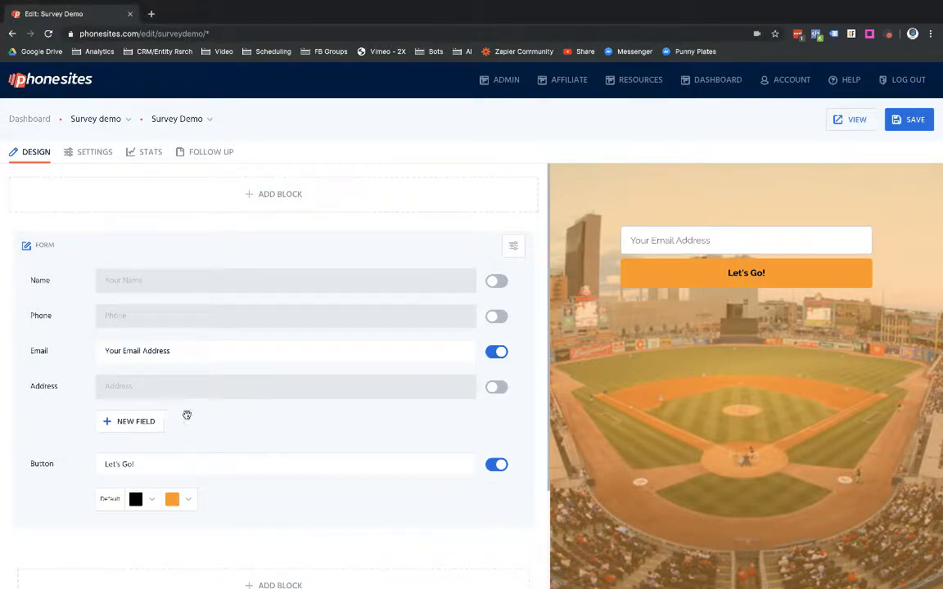
{"action": "left_click", "coordinate": [130, 420]}
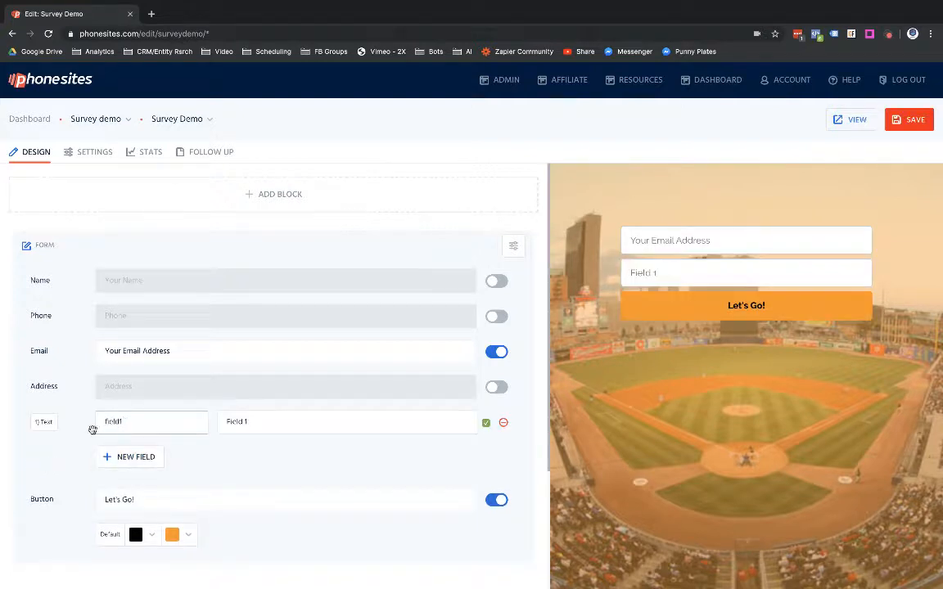
{"action": "left_click", "coordinate": [44, 421]}
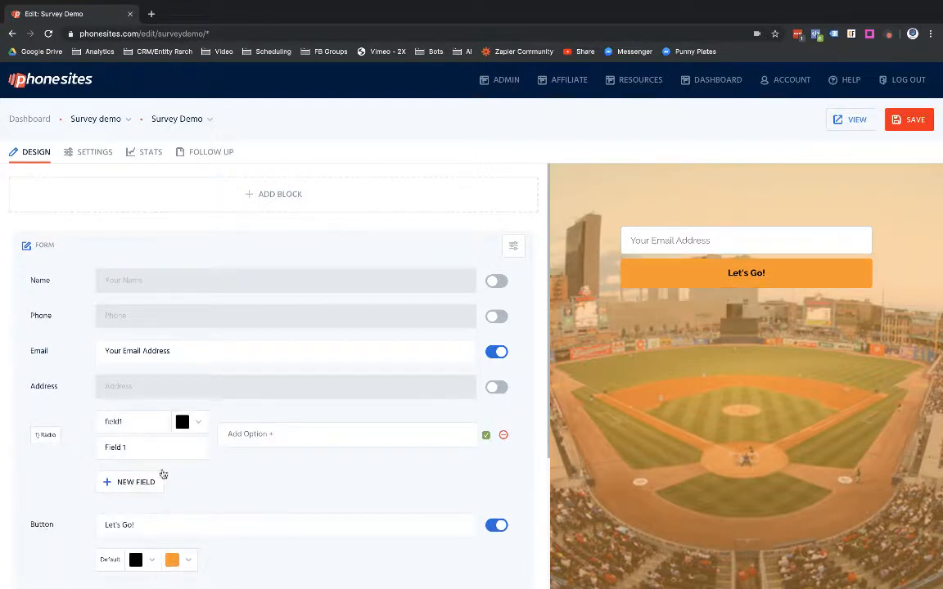
{"action": "double_click", "coordinate": [114, 447]}
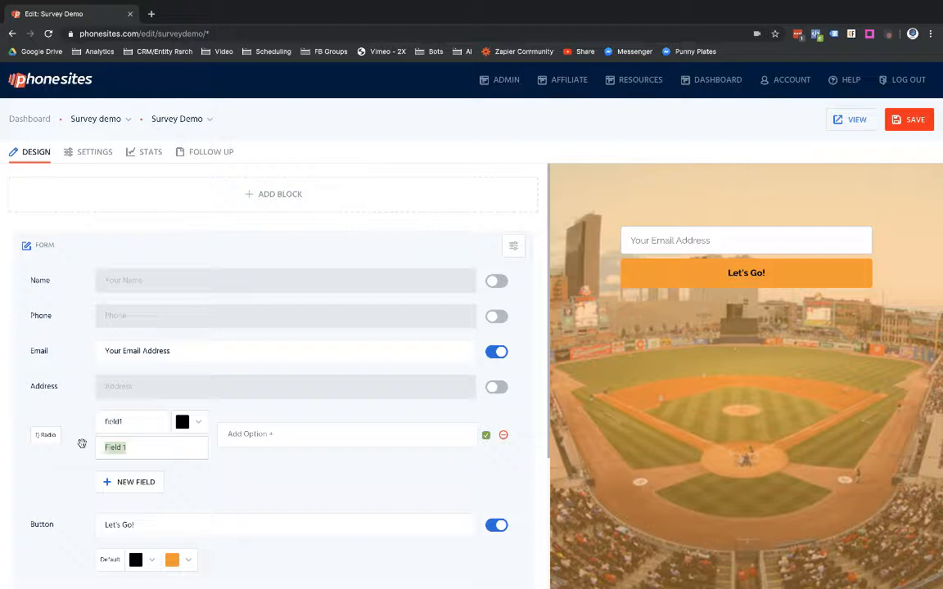
{"action": "type", "text": "Looking"}
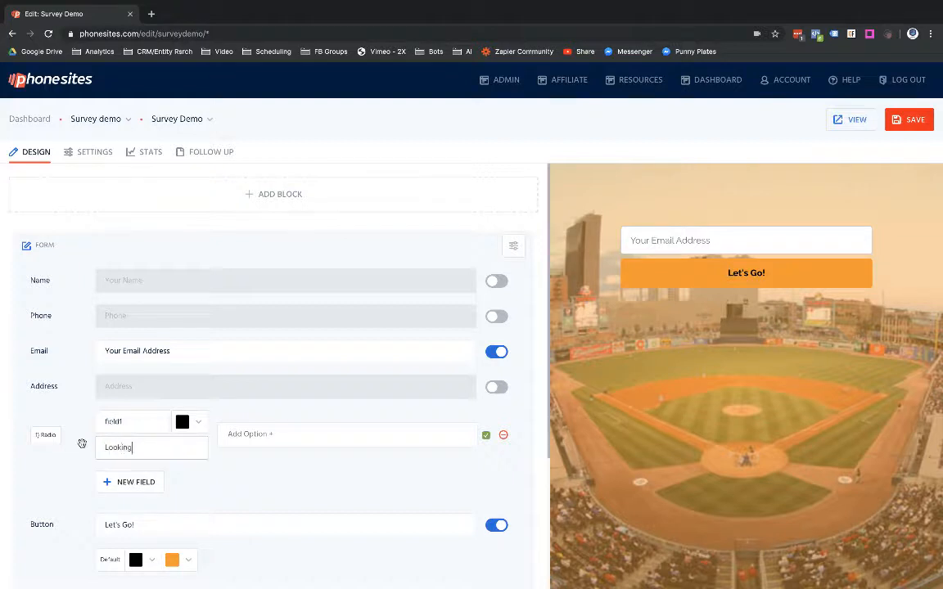
{"action": "type", "text": "for tickets?"}
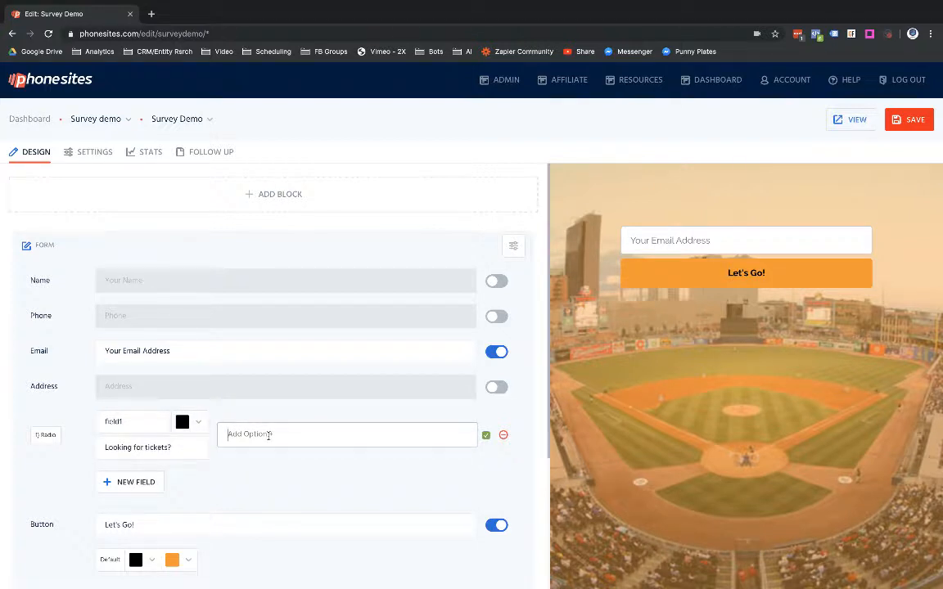
Give the ticket question two answer options, Yes and No.
{"action": "type", "text": "Yes"}
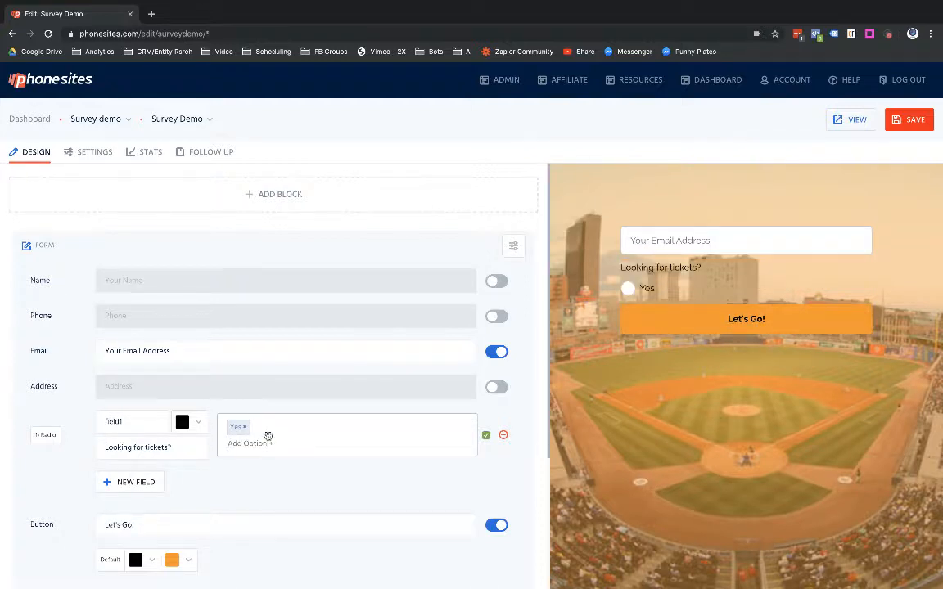
{"action": "mouse_move", "coordinate": [662, 280]}
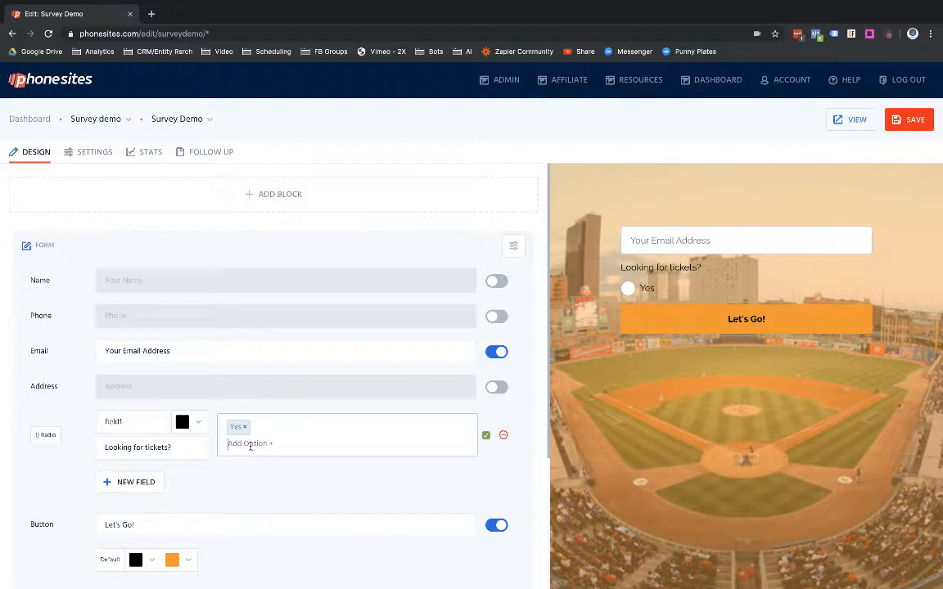
{"action": "type", "text": "No"}
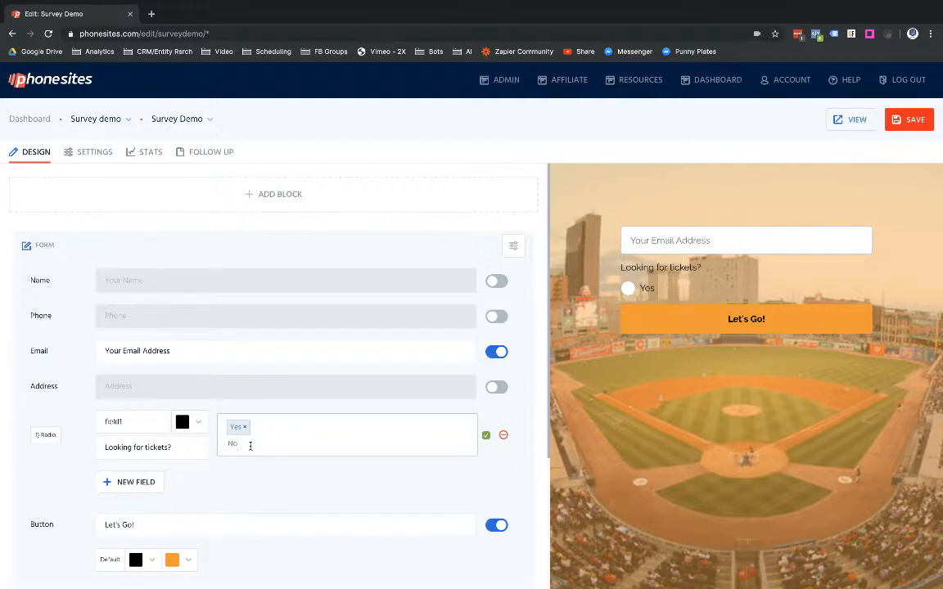
{"action": "type", "text": "No"}
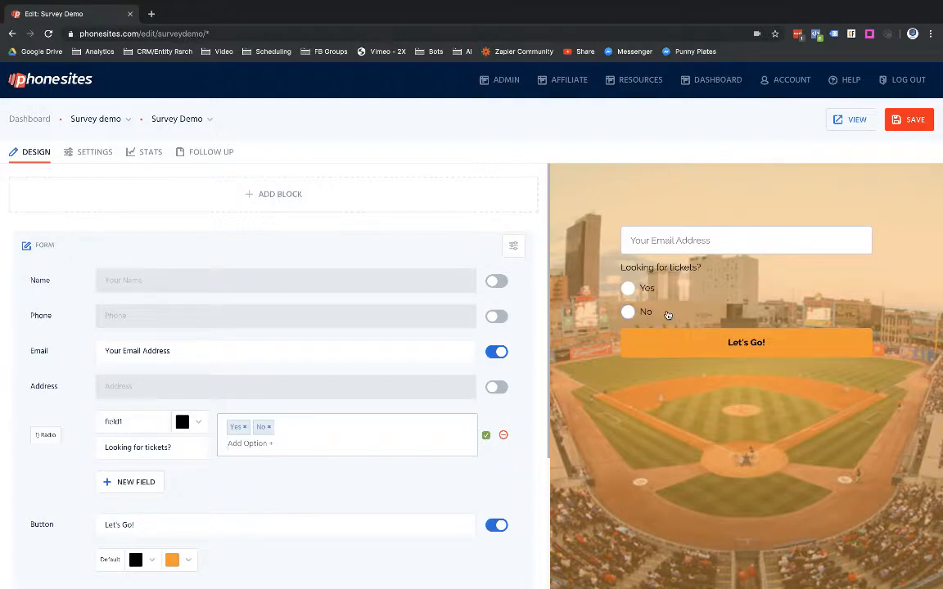
{"action": "mouse_move", "coordinate": [438, 459]}
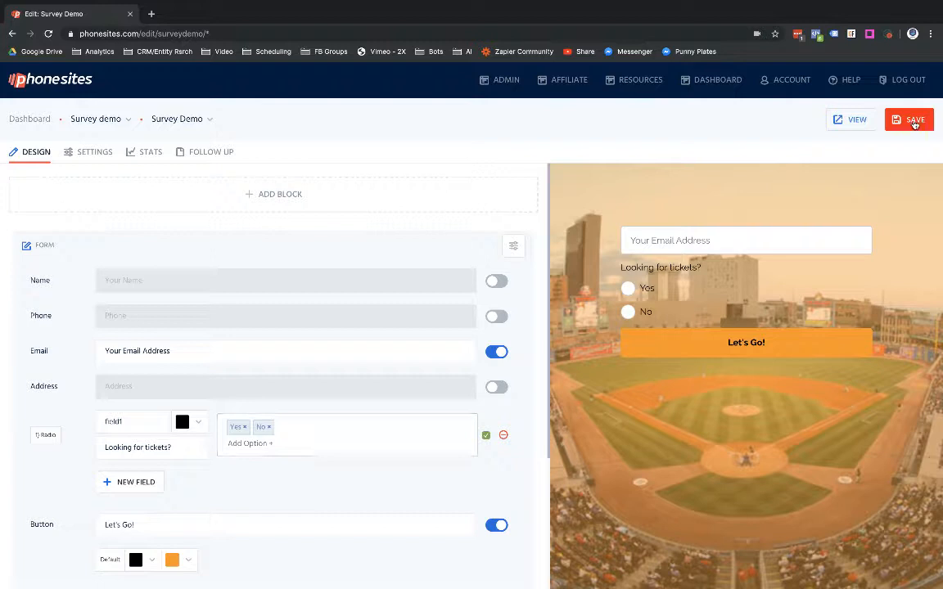
Save the form changes and view the published survey in a new tab.
{"action": "left_click", "coordinate": [909, 120]}
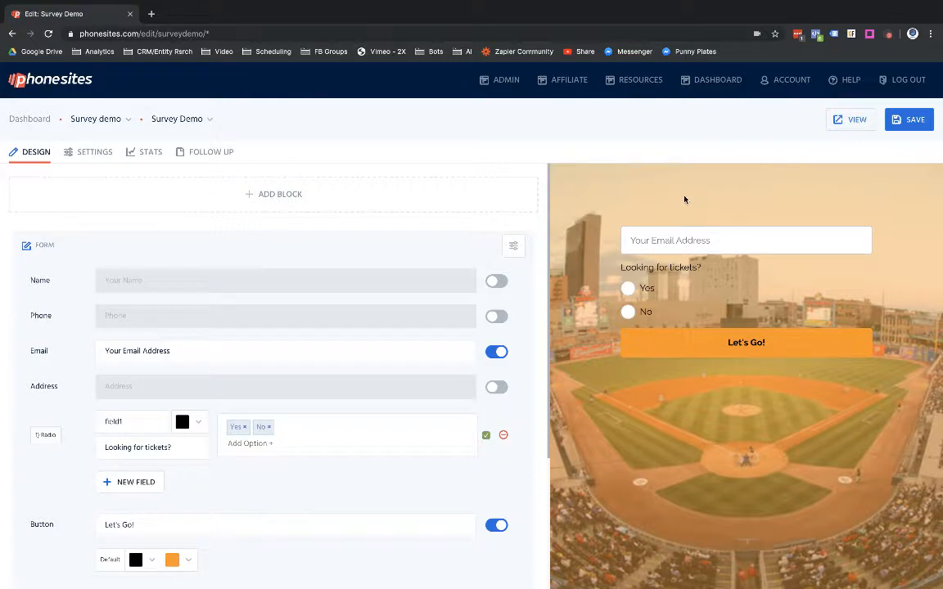
{"action": "left_click", "coordinate": [857, 120]}
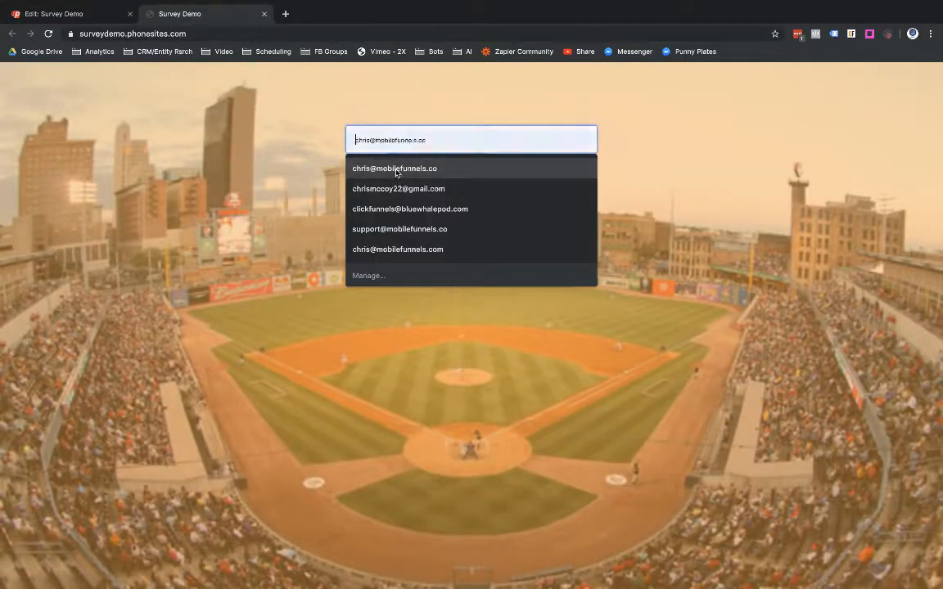
Fill the saved email, try submitting unanswered, then submit Yes and return to the editor.
{"action": "left_click", "coordinate": [394, 168]}
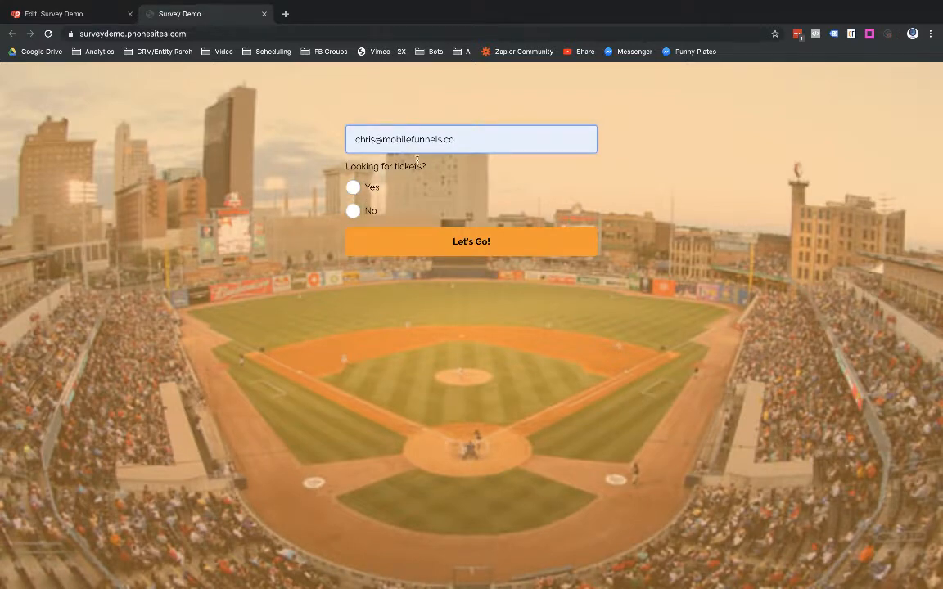
{"action": "mouse_move", "coordinate": [529, 277]}
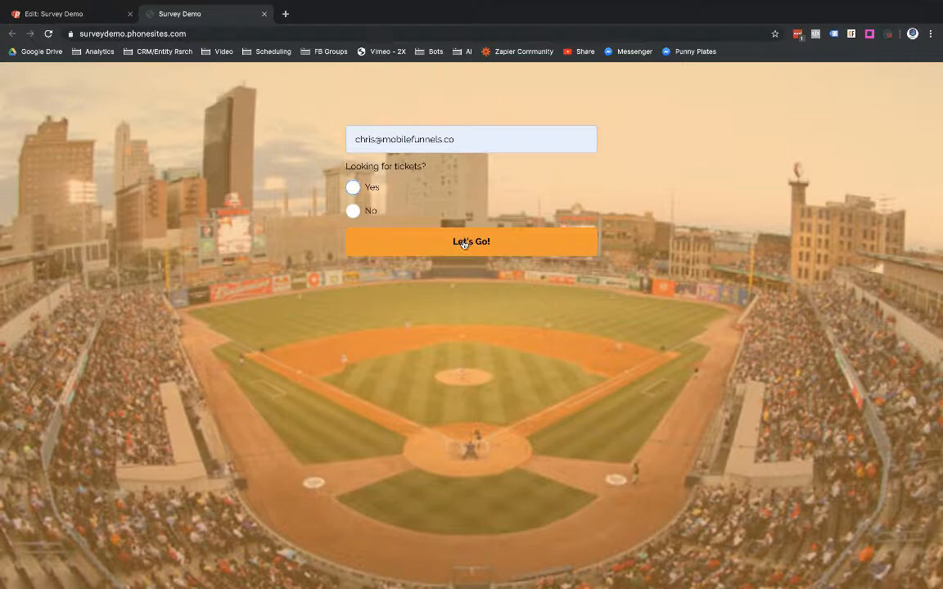
{"action": "left_click", "coordinate": [353, 188]}
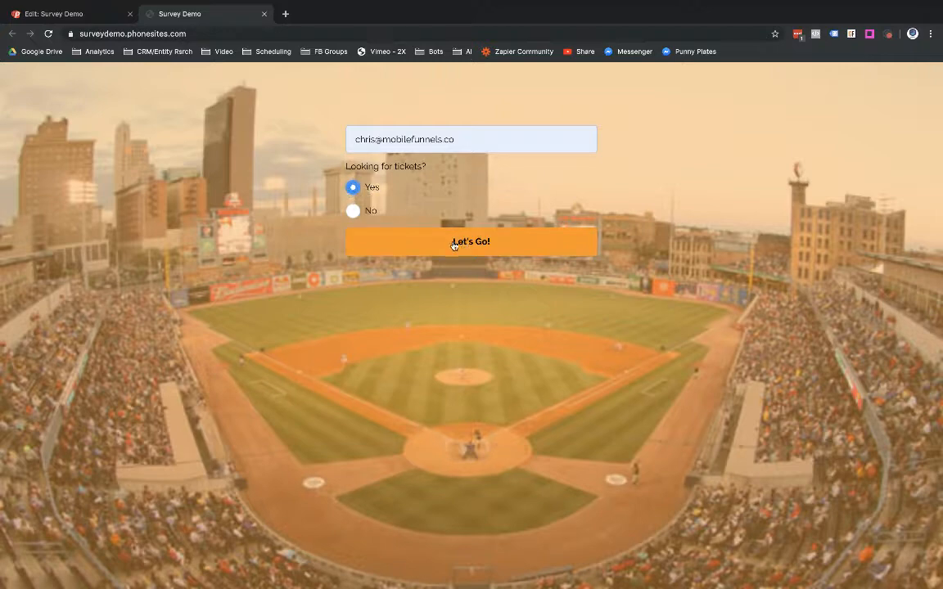
{"action": "left_click", "coordinate": [470, 241]}
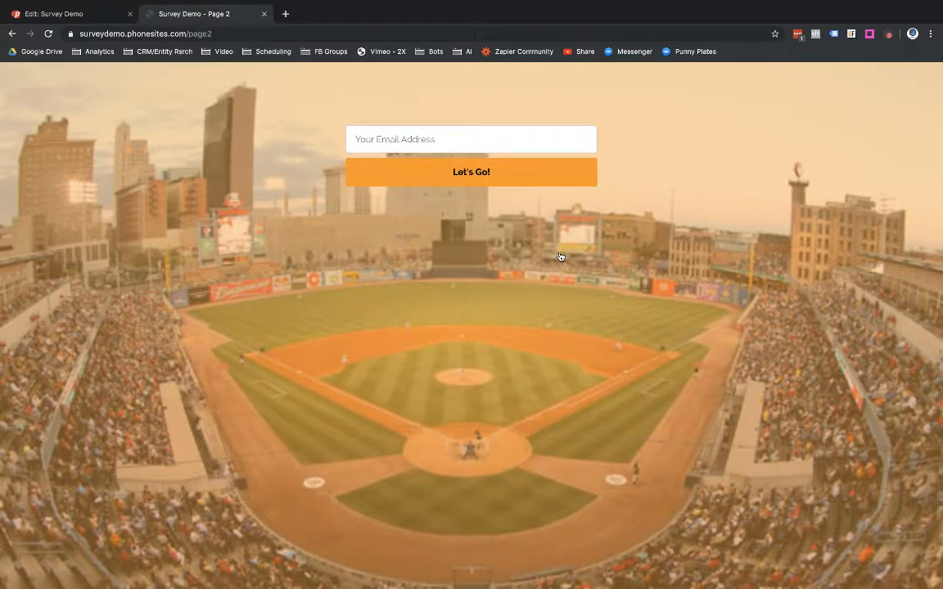
{"action": "left_click", "coordinate": [69, 14]}
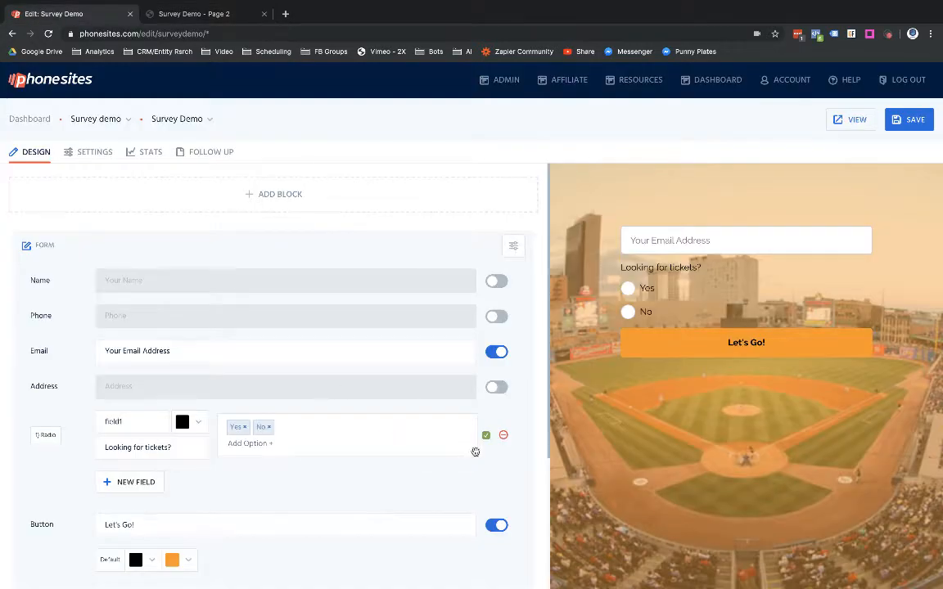
{"action": "mouse_move", "coordinate": [489, 456]}
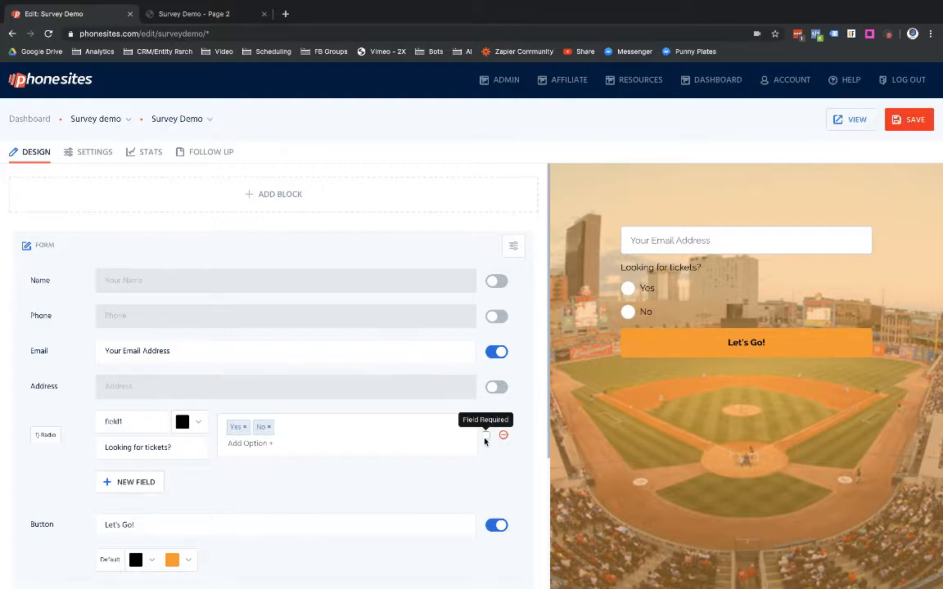
Save the ticket question as optional and switch back to the live survey tab.
{"action": "left_click", "coordinate": [909, 119]}
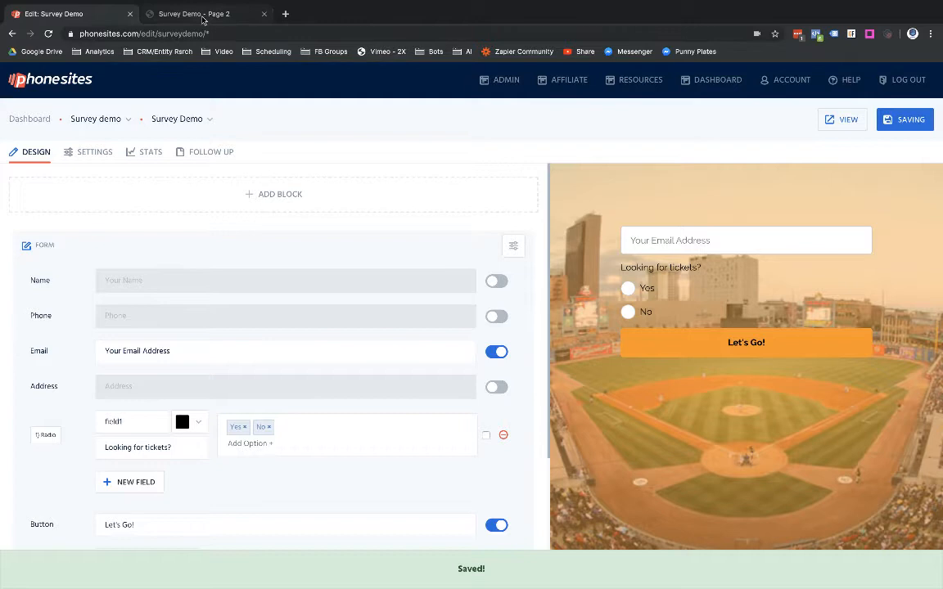
{"action": "left_click", "coordinate": [194, 14]}
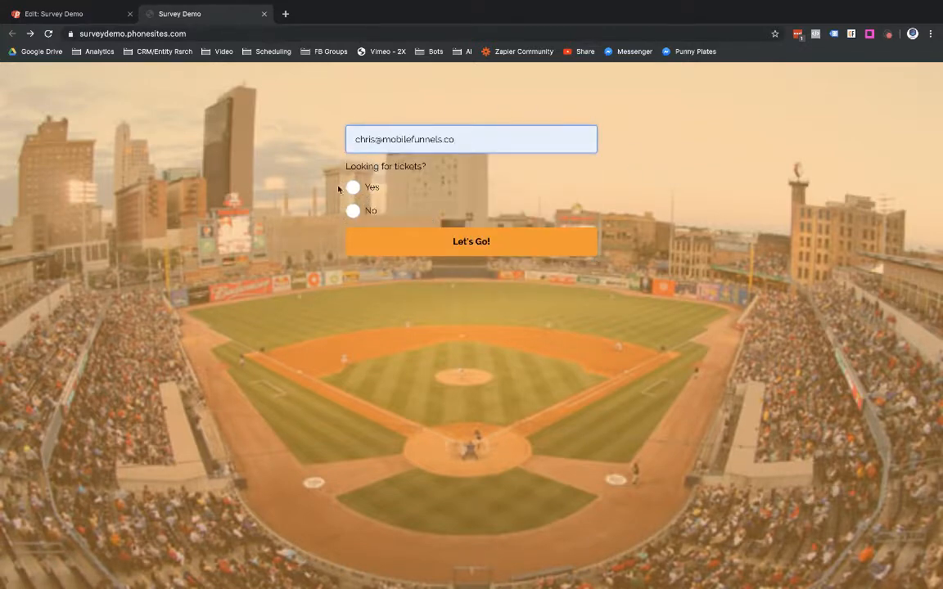
Submit the live survey with the ticket question left blank, reaching page two.
{"action": "left_click", "coordinate": [66, 14]}
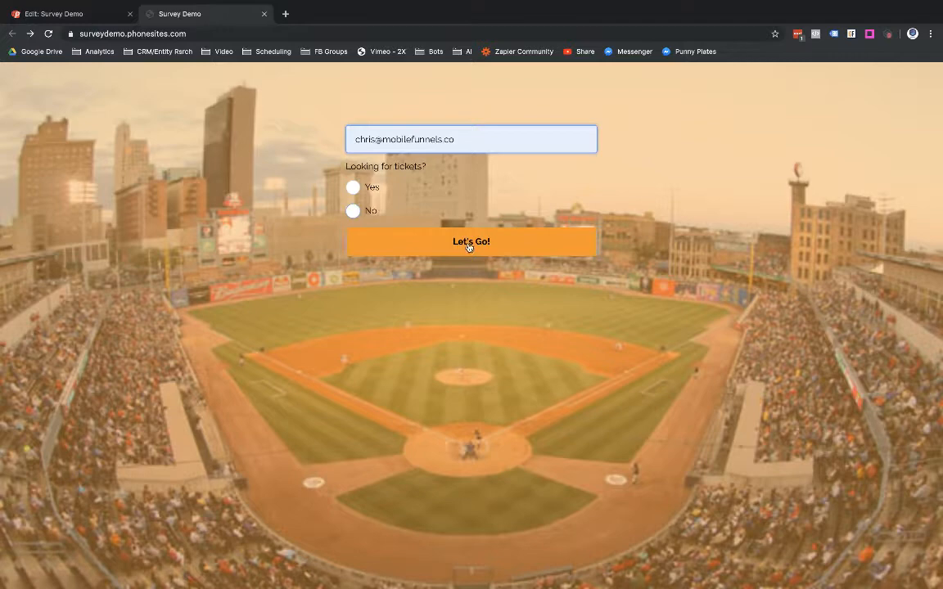
{"action": "left_click", "coordinate": [471, 242]}
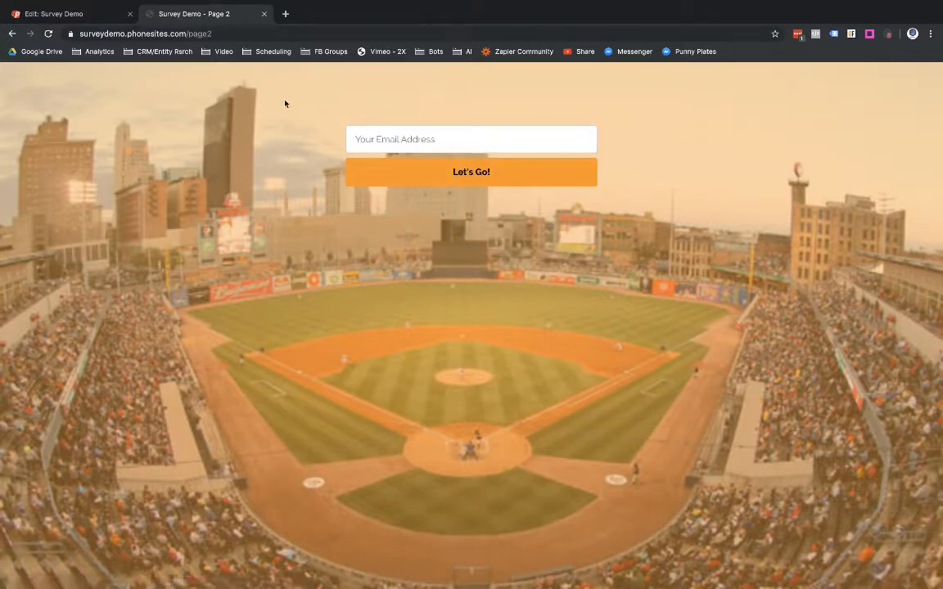
{"action": "mouse_move", "coordinate": [106, 24]}
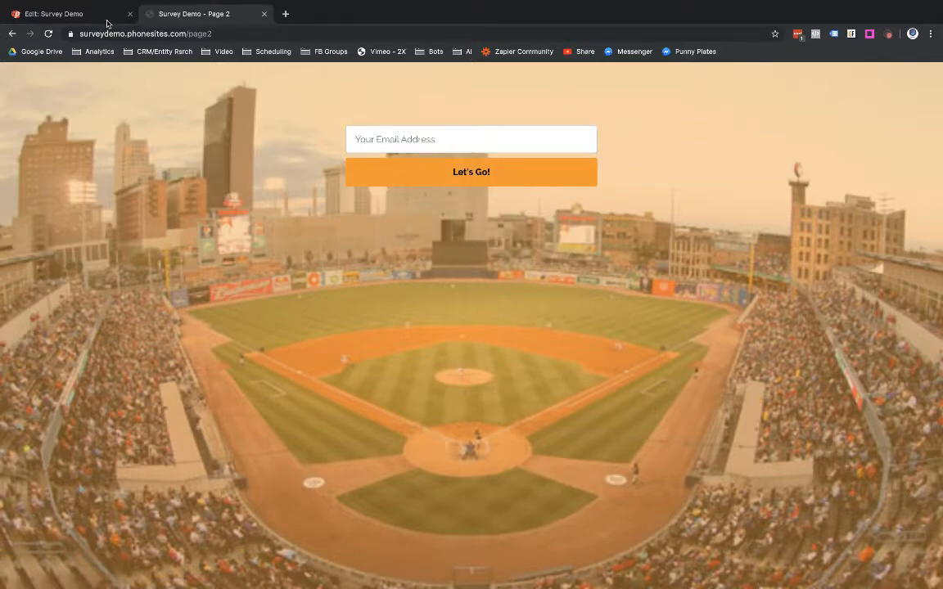
Switch back to the Phonesites form editor tab.
{"action": "left_click", "coordinate": [66, 14]}
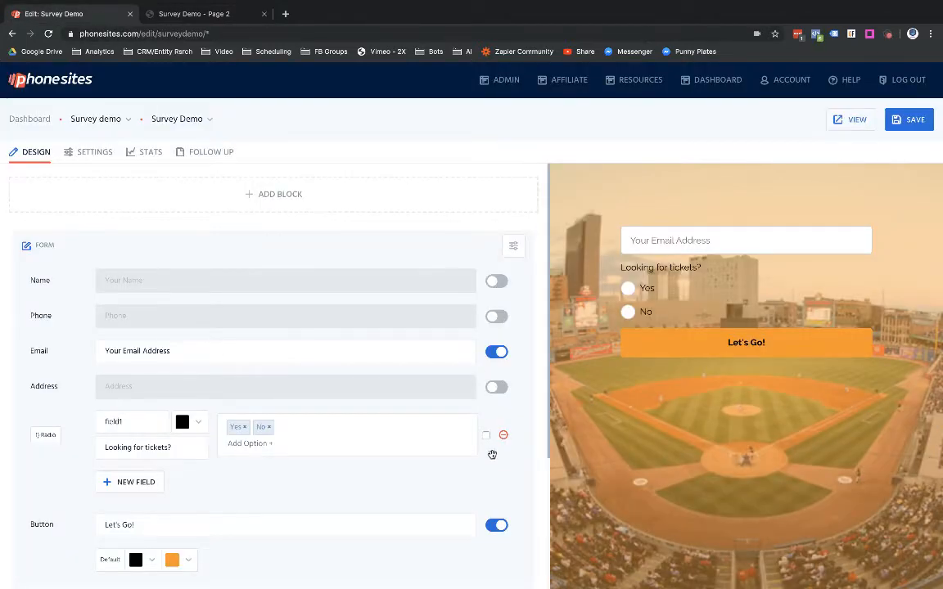
{"action": "mouse_move", "coordinate": [482, 441]}
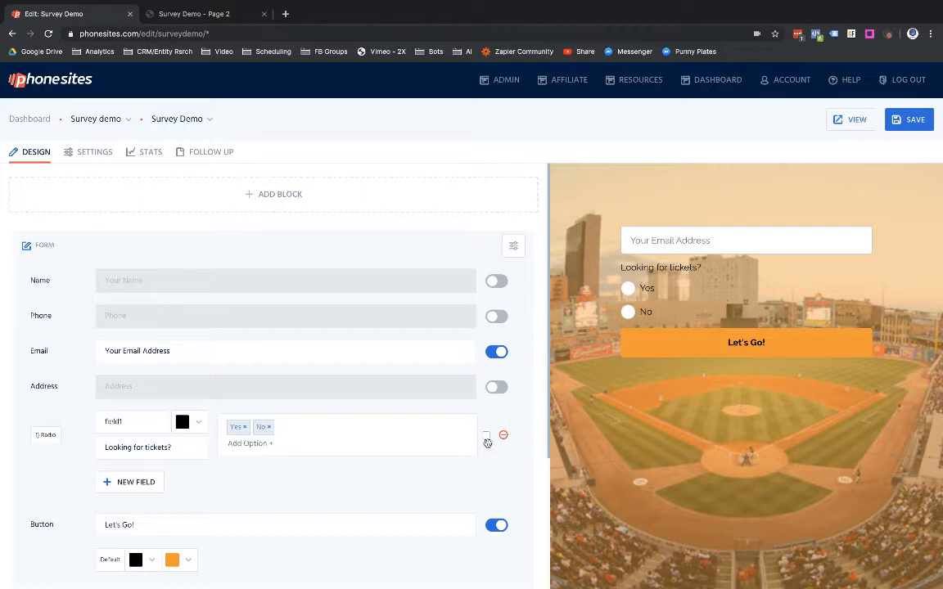
{"action": "mouse_move", "coordinate": [486, 438]}
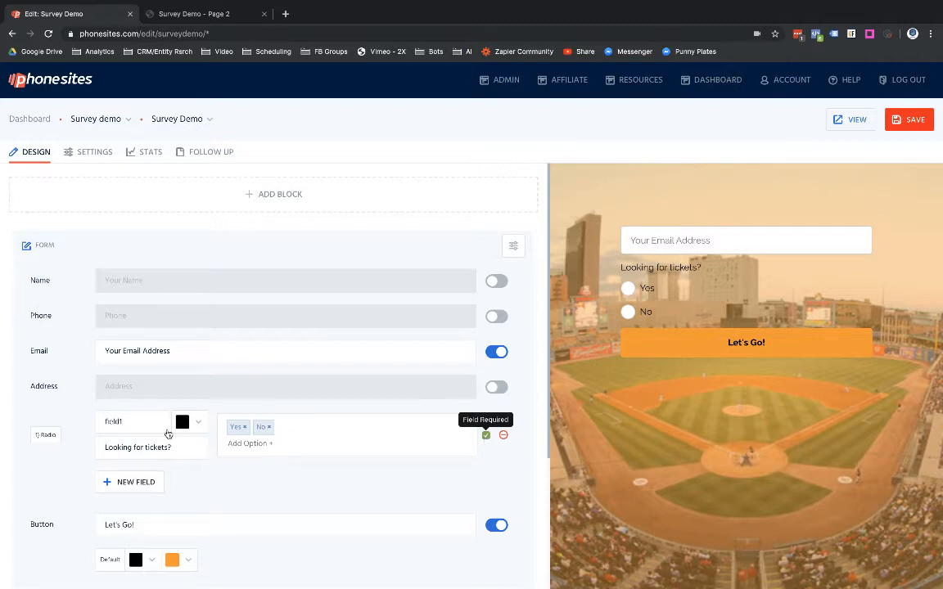
{"action": "mouse_move", "coordinate": [430, 485]}
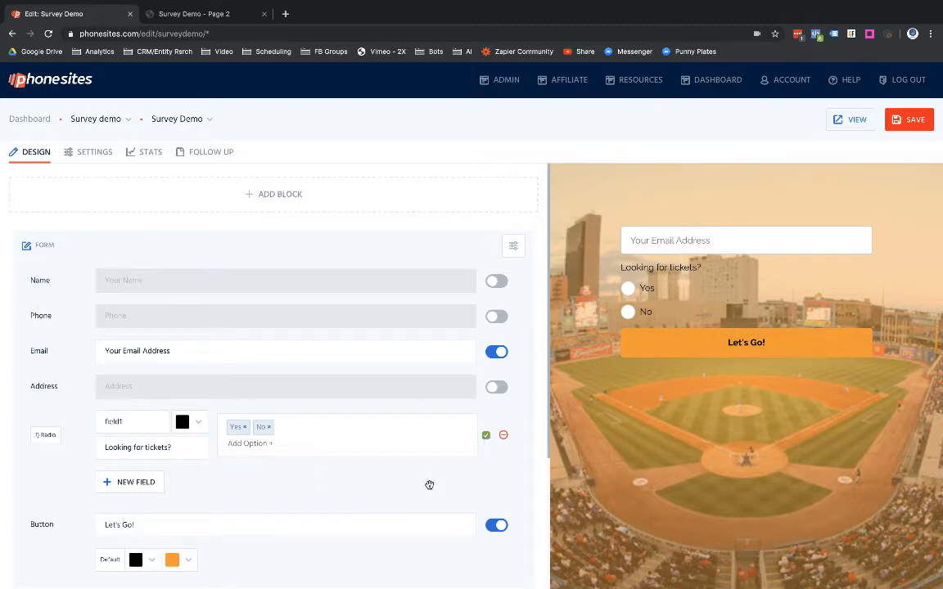